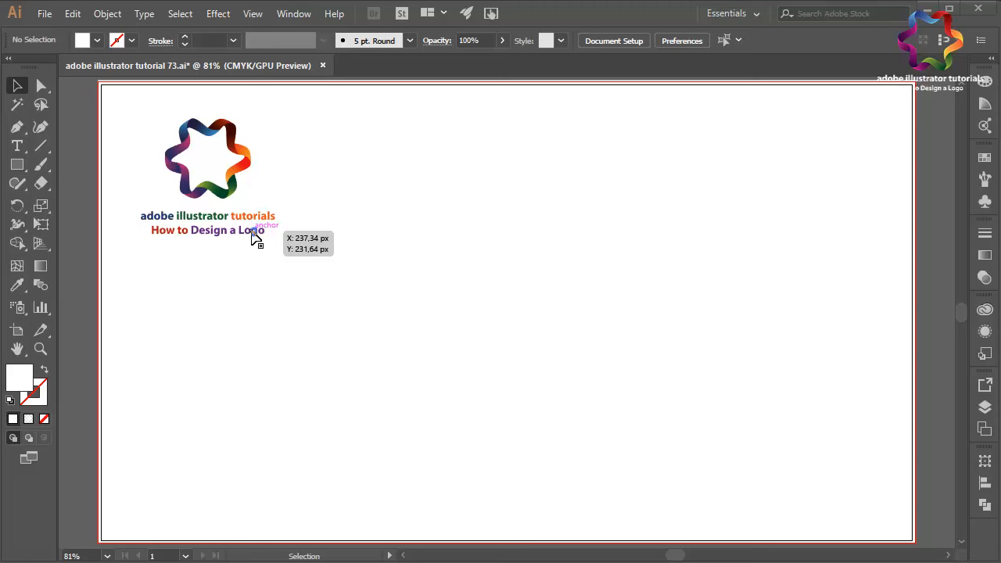
{"action": "mouse_move", "coordinate": [59, 175]}
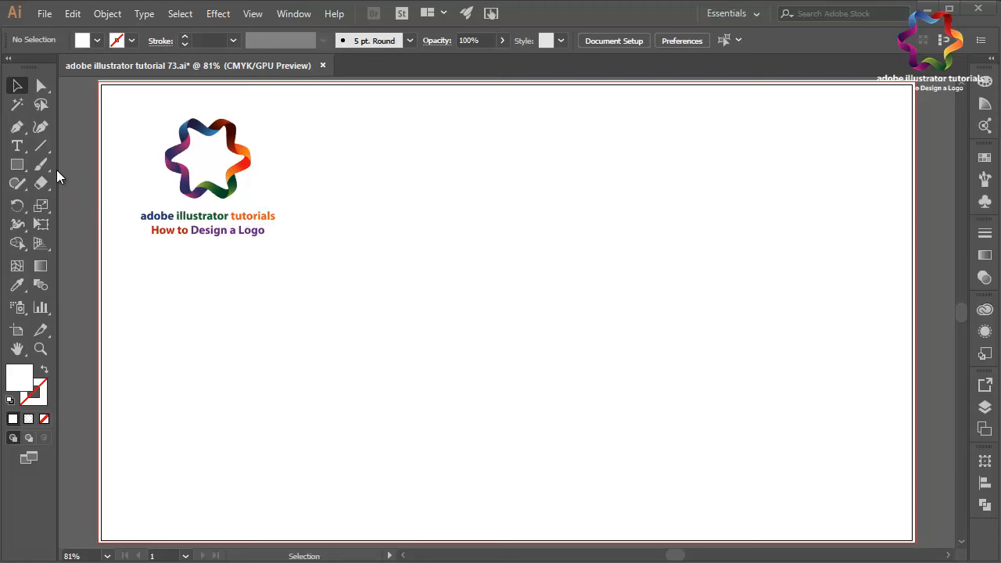
- Place a large capital B on the artboard with the Type Tool
{"action": "left_click", "coordinate": [17, 147]}
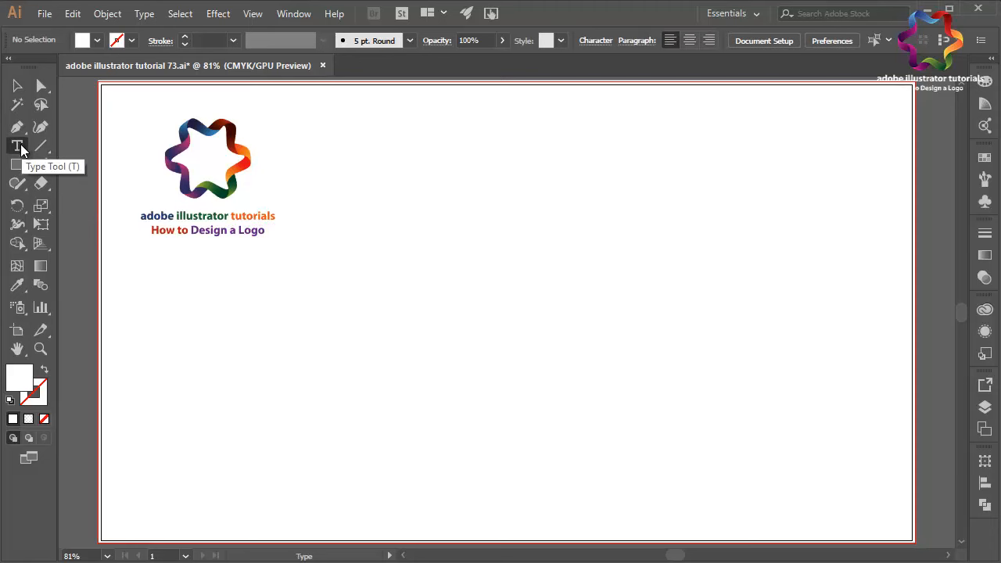
{"action": "left_click", "coordinate": [419, 297]}
{"action": "type", "text": "B"}
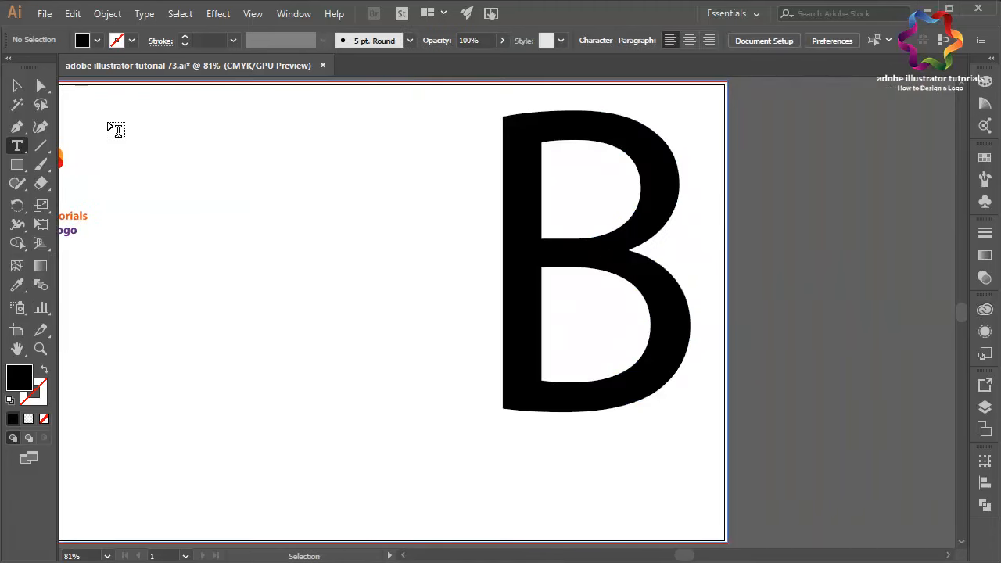
- Set the B to Leelawadee UI Semilight and drag it into position on the artboard
{"action": "left_click_drag", "start_coordinate": [594, 258], "coordinate": [242, 289]}
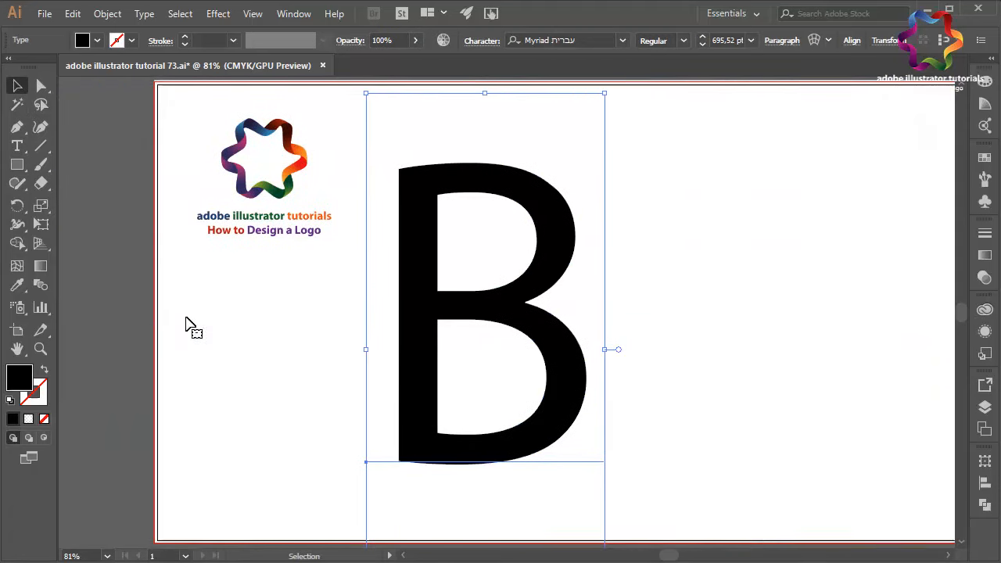
{"action": "left_click", "coordinate": [560, 41]}
{"action": "type", "text": "Leelawadee UI"}
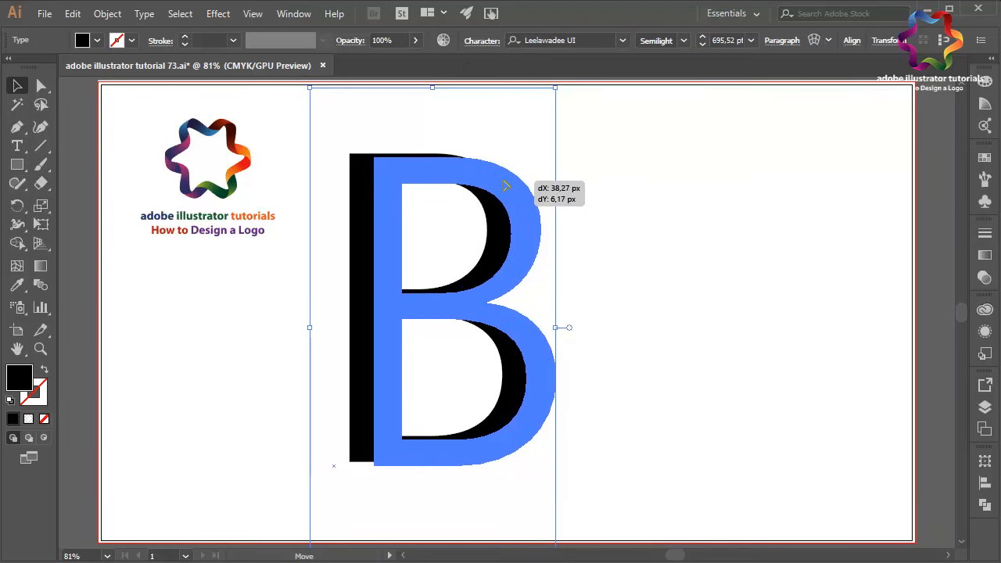
{"action": "left_click_drag", "start_coordinate": [503, 186], "coordinate": [507, 188]}
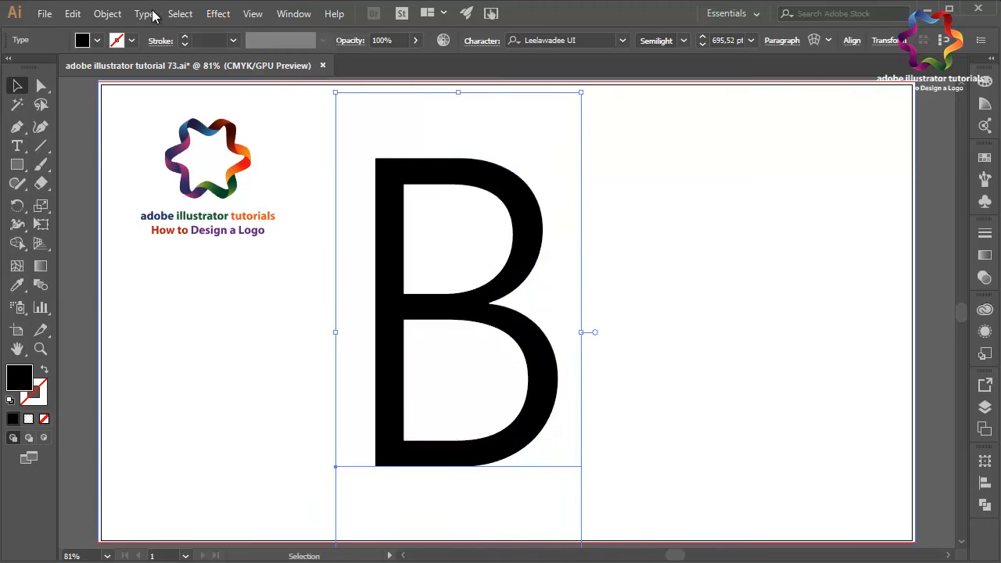
- Convert the B text into outline shapes via Create Outlines
{"action": "left_click", "coordinate": [144, 13]}
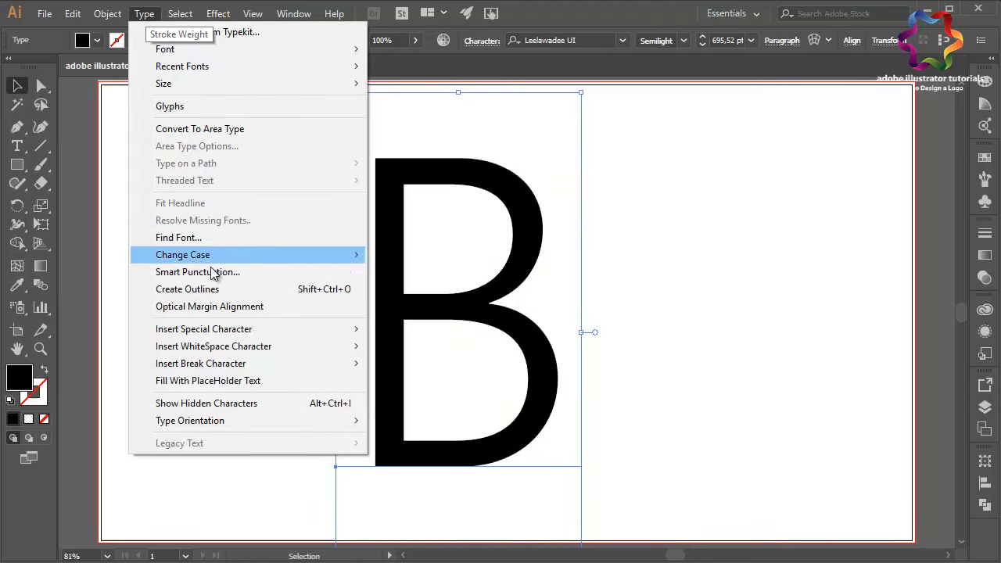
{"action": "mouse_move", "coordinate": [188, 287]}
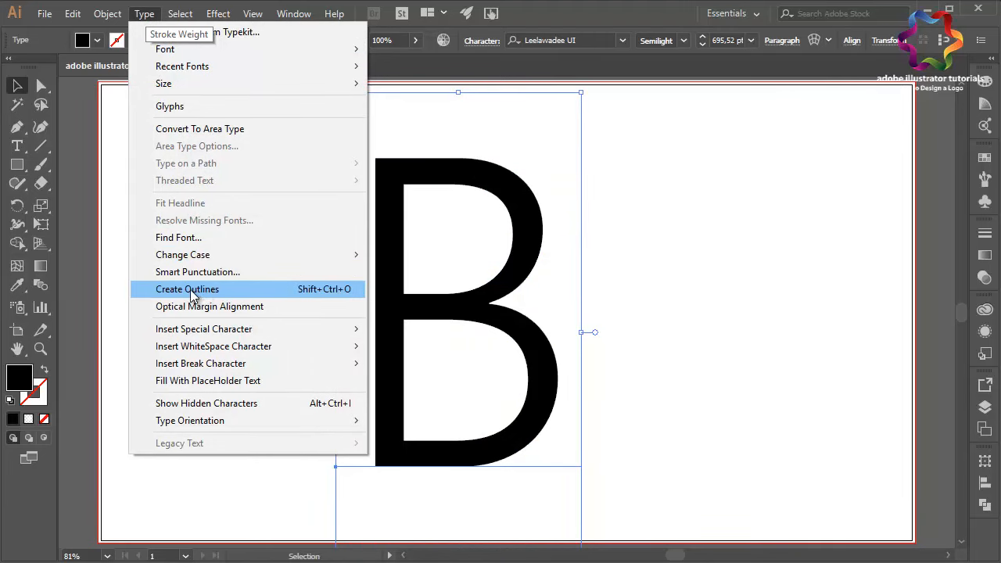
{"action": "left_click", "coordinate": [187, 288]}
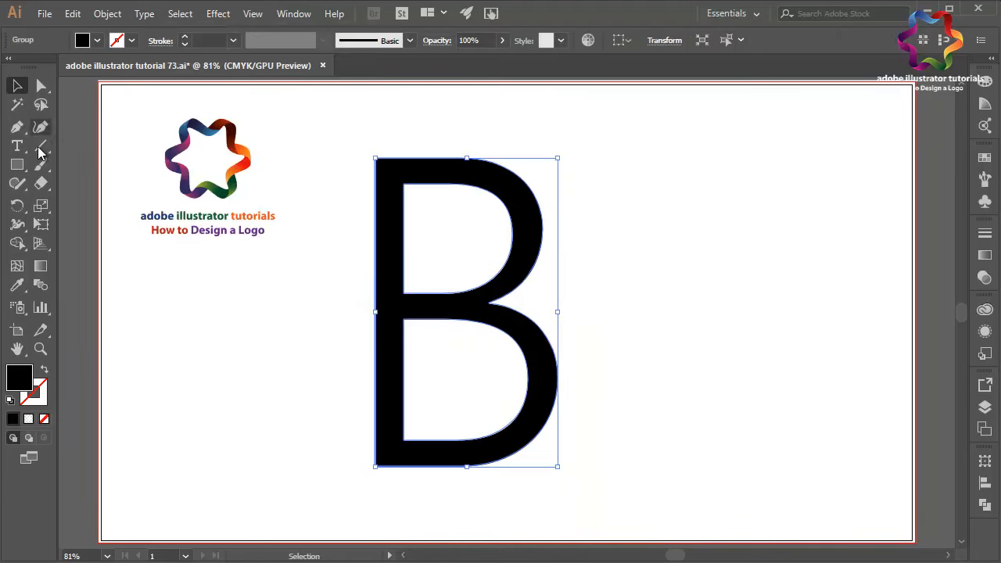
- Draw a long thin black rectangle over the B and rotate it to a diagonal
{"action": "left_click", "coordinate": [18, 164]}
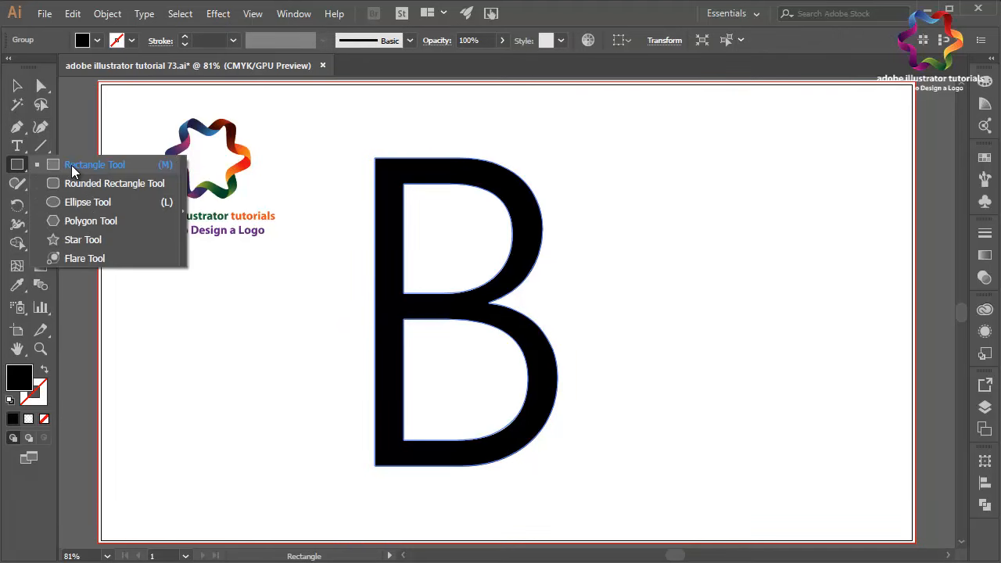
{"action": "left_click_drag", "start_coordinate": [226, 211], "coordinate": [751, 217]}
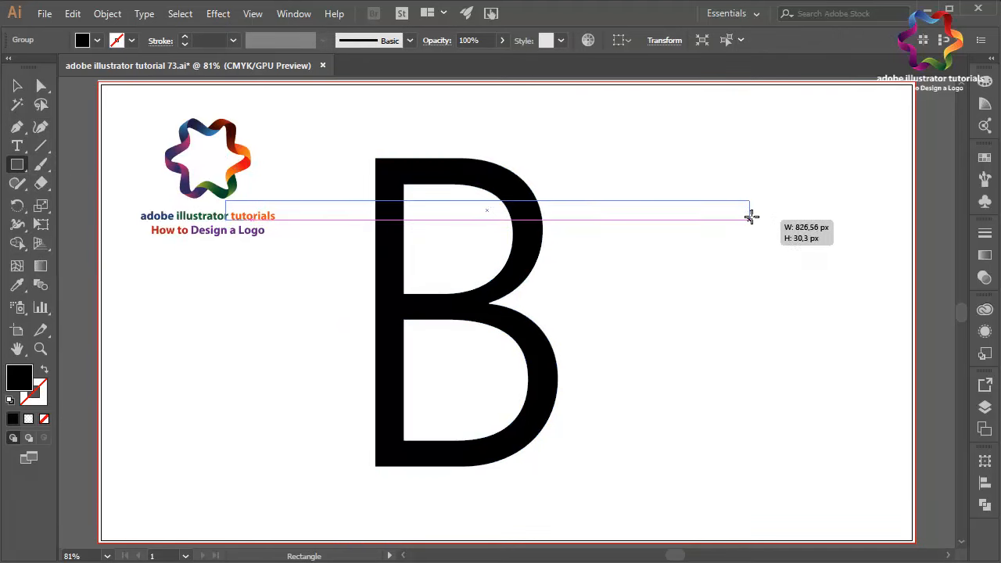
{"action": "left_click_drag", "start_coordinate": [225, 205], "coordinate": [751, 222]}
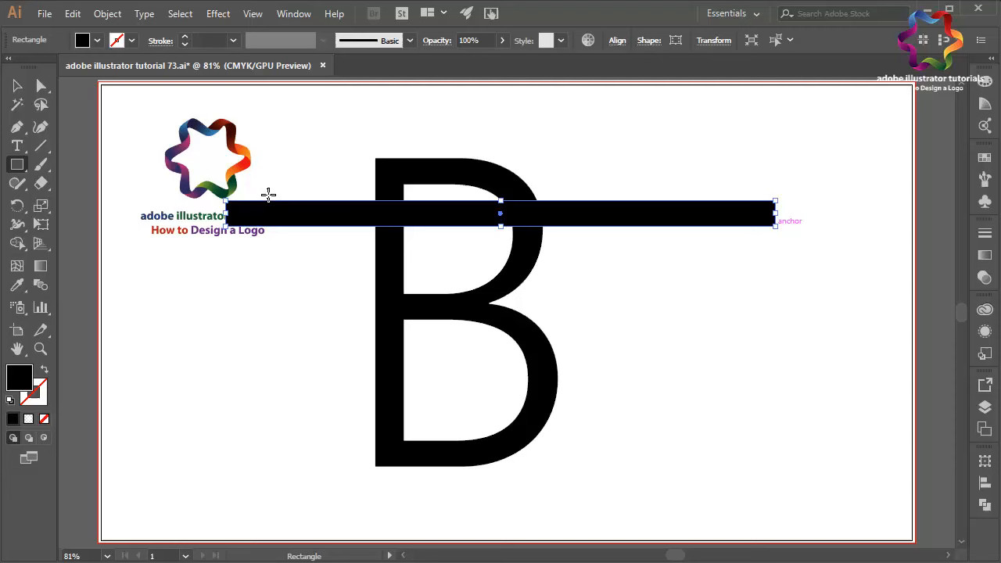
{"action": "left_click", "coordinate": [17, 86]}
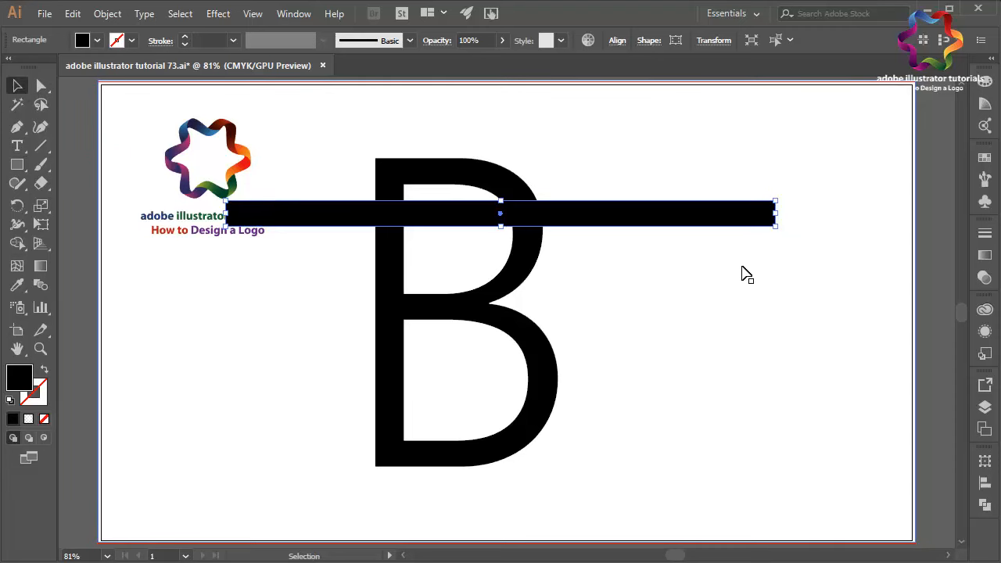
{"action": "left_click_drag", "start_coordinate": [775, 200], "coordinate": [781, 169]}
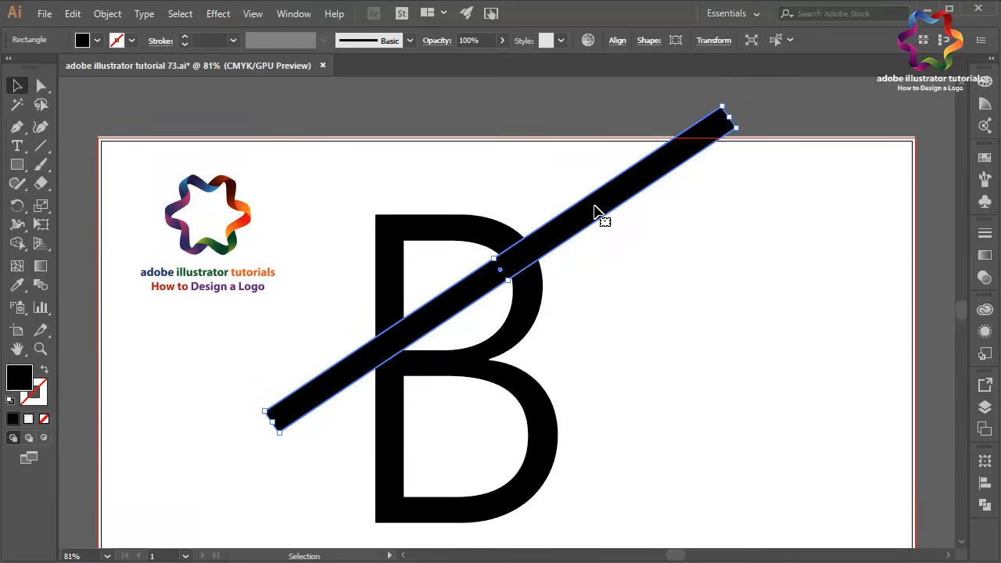
- Duplicate the bar for a second cut and subtract both from the B with Minus Front
{"action": "left_click", "coordinate": [72, 12]}
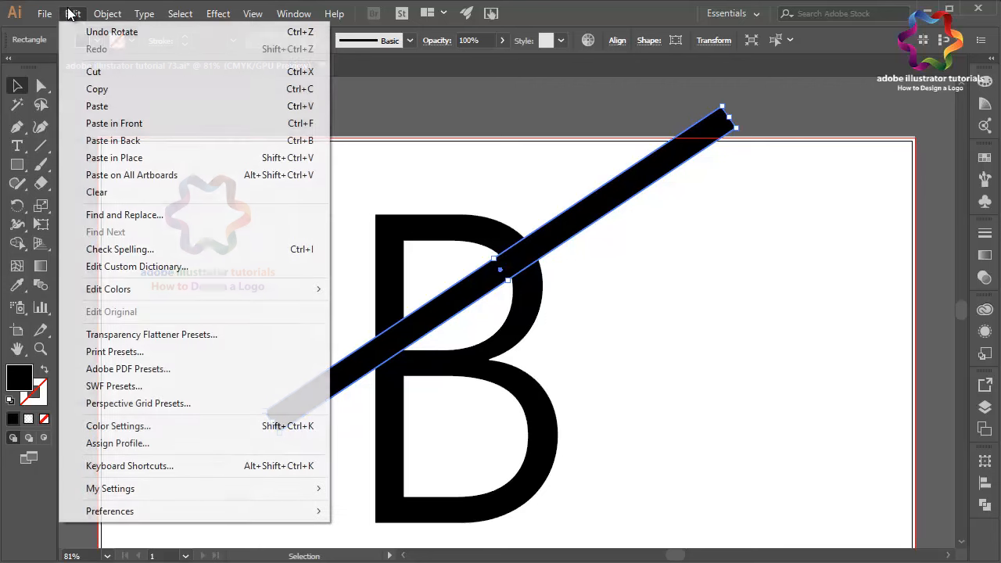
{"action": "mouse_move", "coordinate": [97, 107]}
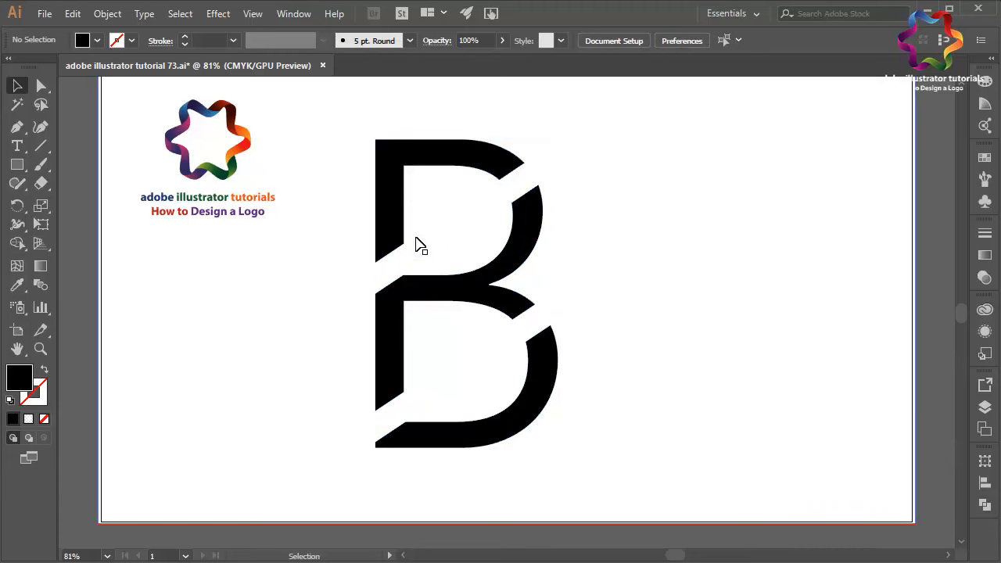
- Cover the artboard with a black-filled rectangle sent behind the sliced B
{"action": "right_click", "coordinate": [420, 244]}
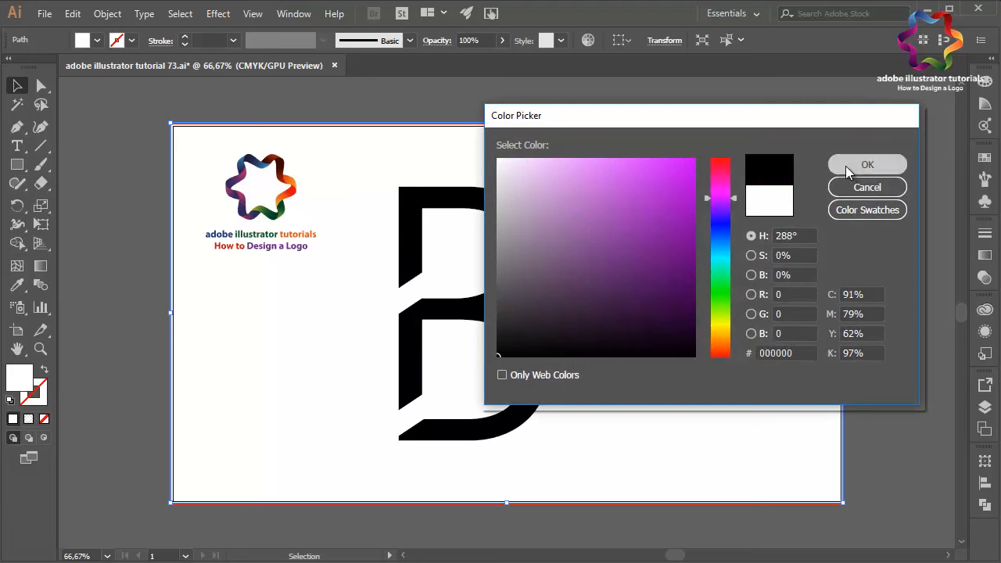
{"action": "left_click", "coordinate": [866, 164]}
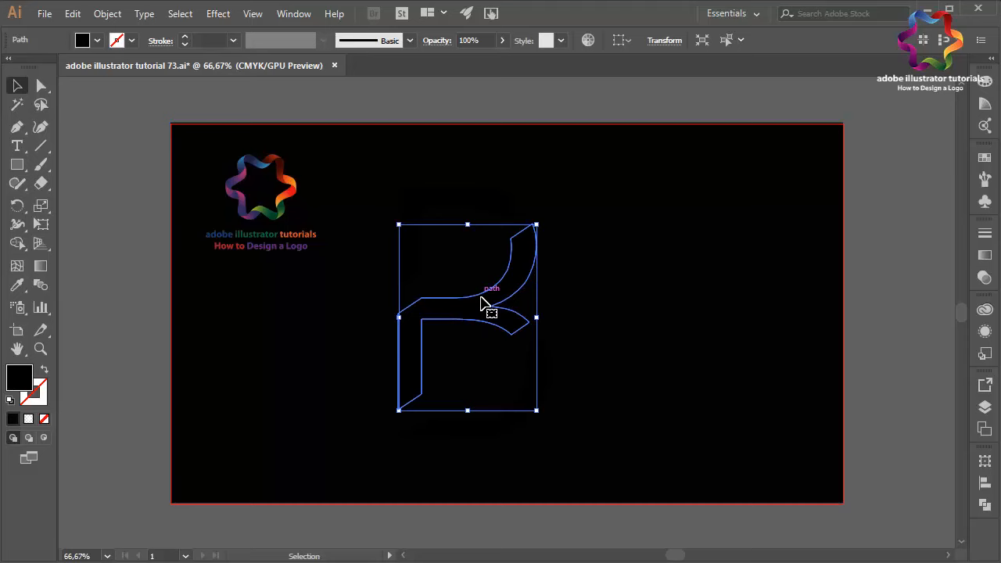
- Fill the top and bottom pieces white and the middle diagonal piece yellow from Swatches
{"action": "left_click", "coordinate": [984, 158]}
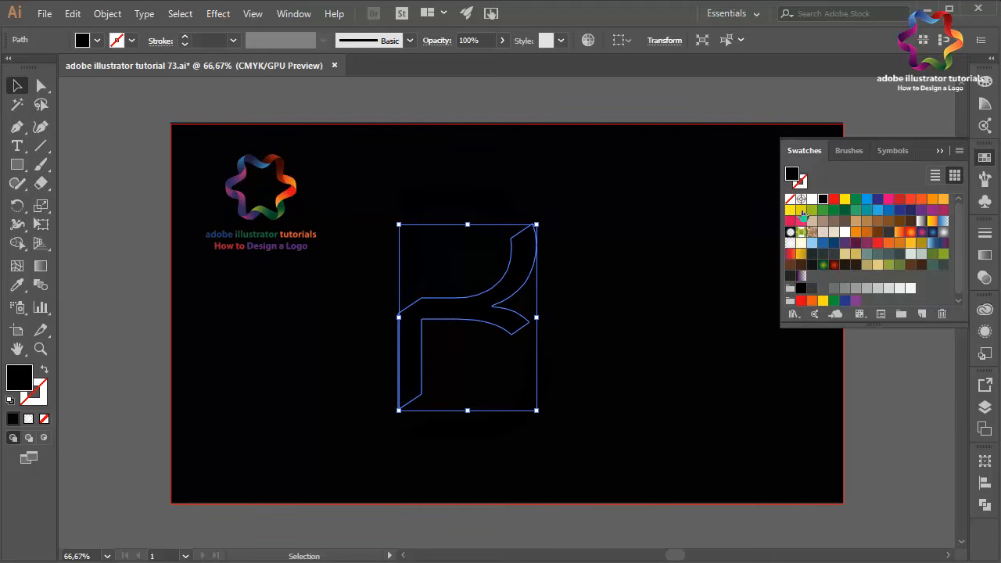
{"action": "left_click", "coordinate": [800, 209]}
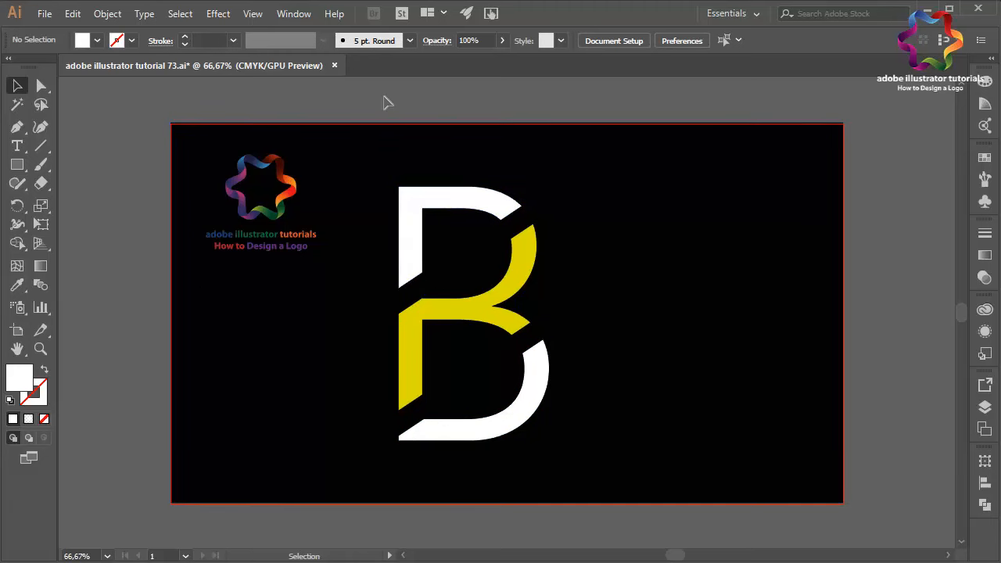
{"action": "left_click_drag", "start_coordinate": [383, 102], "coordinate": [578, 459]}
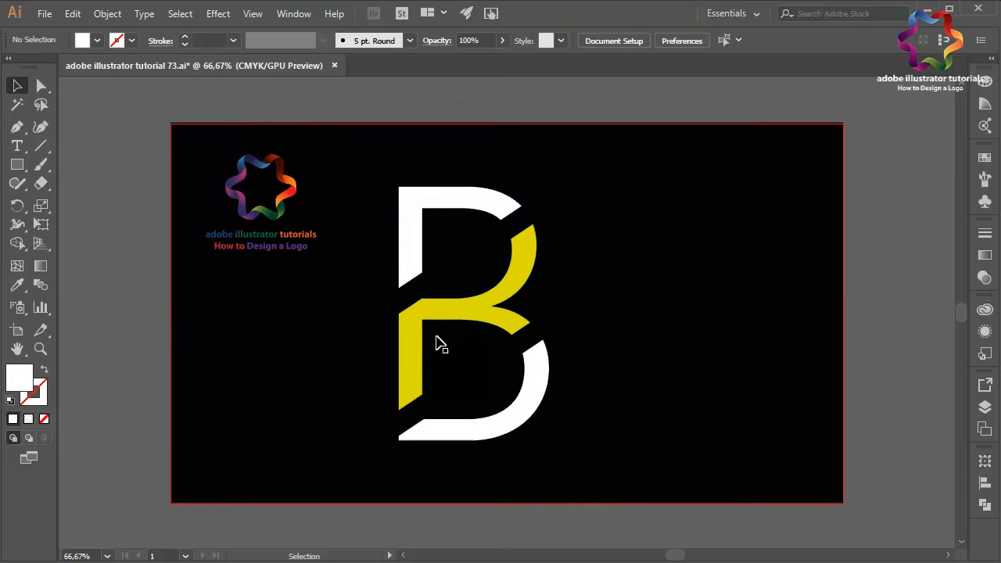
{"action": "left_click", "coordinate": [440, 344]}
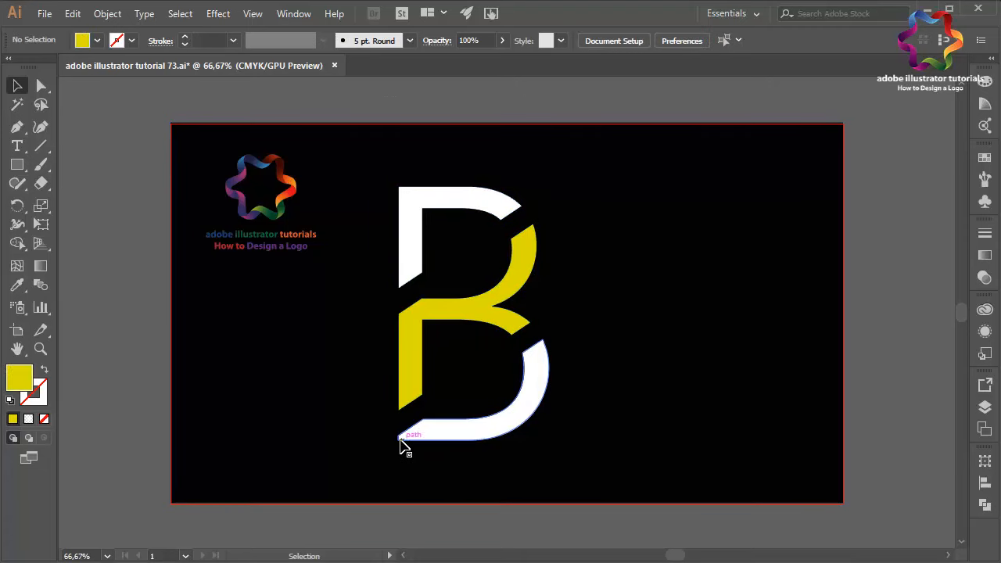
- Move the cut-corner anchor points of the bottom white and yellow middle pieces into alignment
{"action": "left_click", "coordinate": [40, 86]}
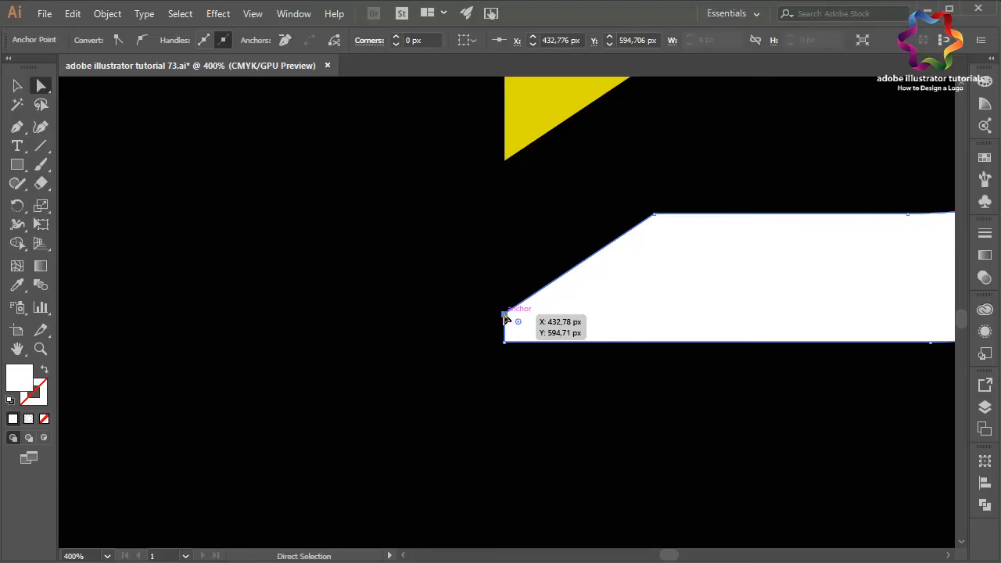
{"action": "left_click_drag", "start_coordinate": [506, 320], "coordinate": [506, 344]}
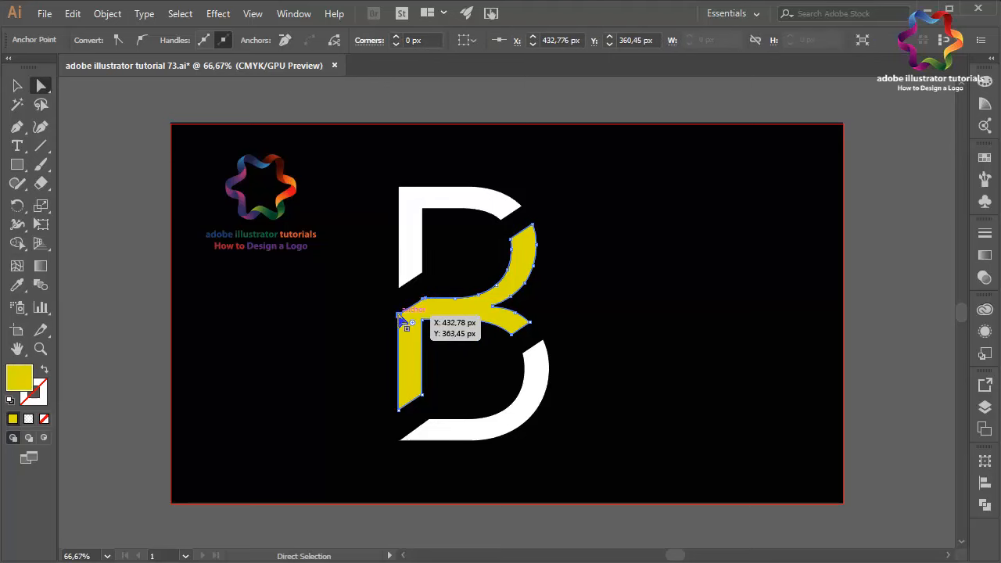
{"action": "left_click", "coordinate": [637, 100]}
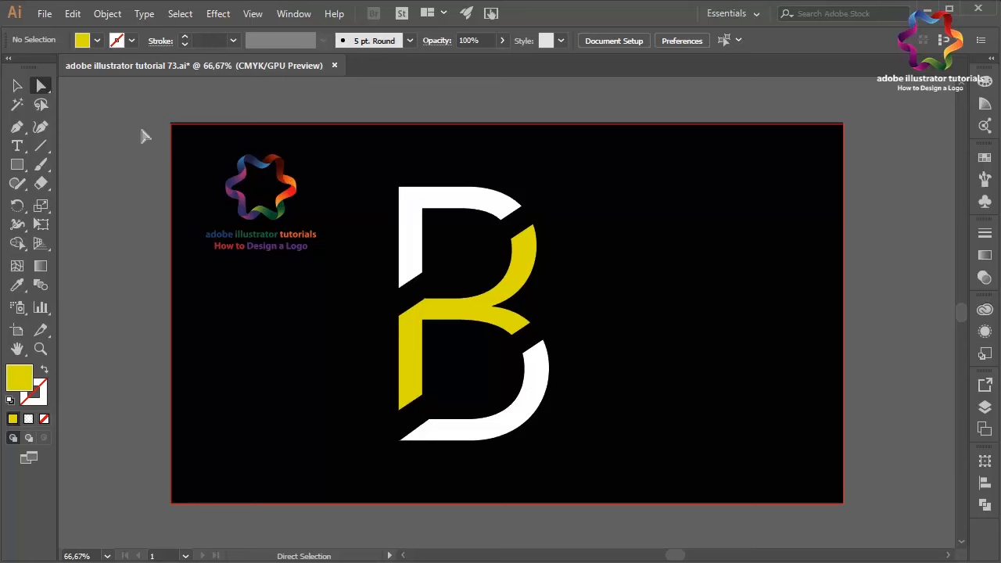
{"action": "left_click", "coordinate": [17, 164]}
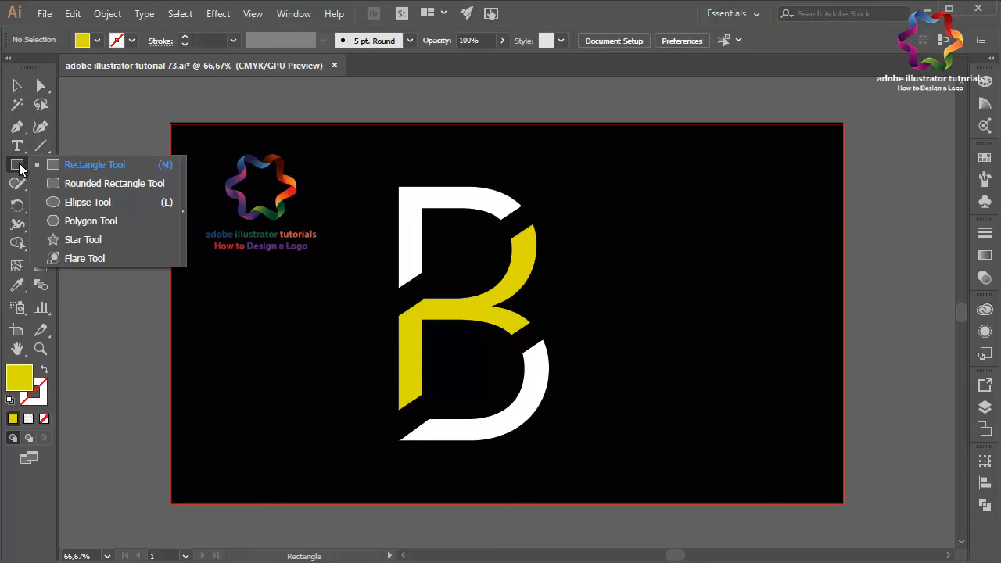
{"action": "left_click", "coordinate": [94, 165]}
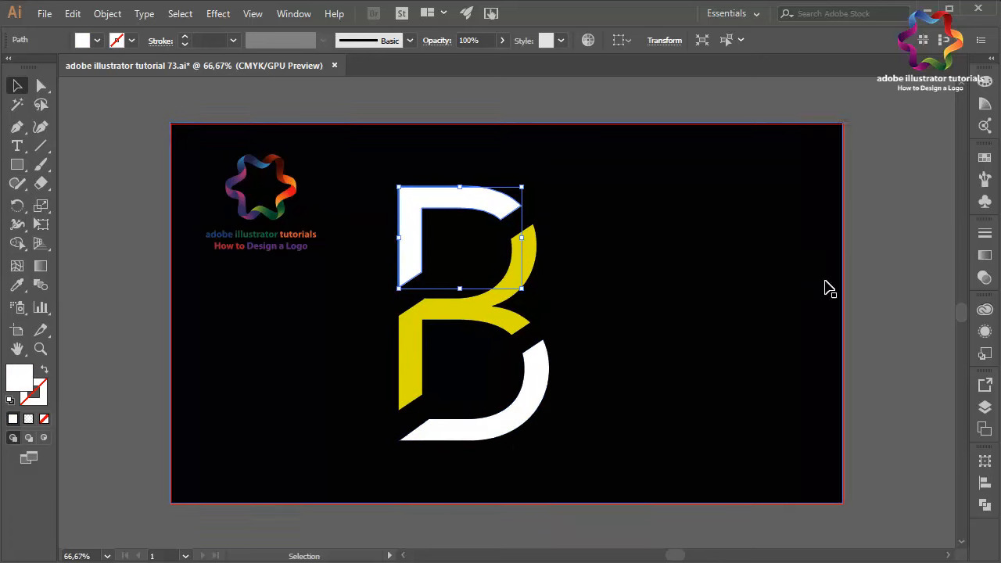
{"action": "mouse_move", "coordinate": [616, 116]}
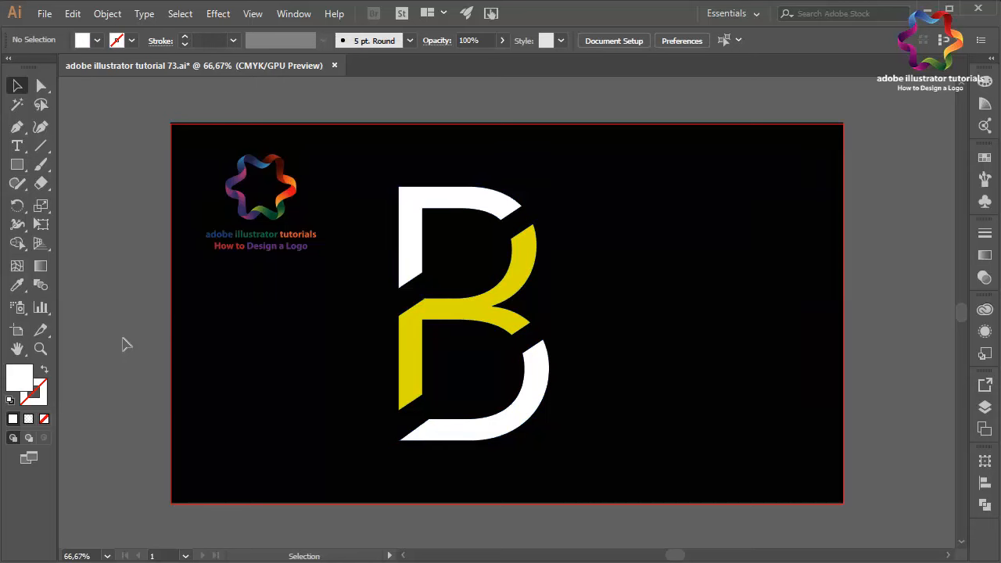
{"action": "mouse_move", "coordinate": [144, 320]}
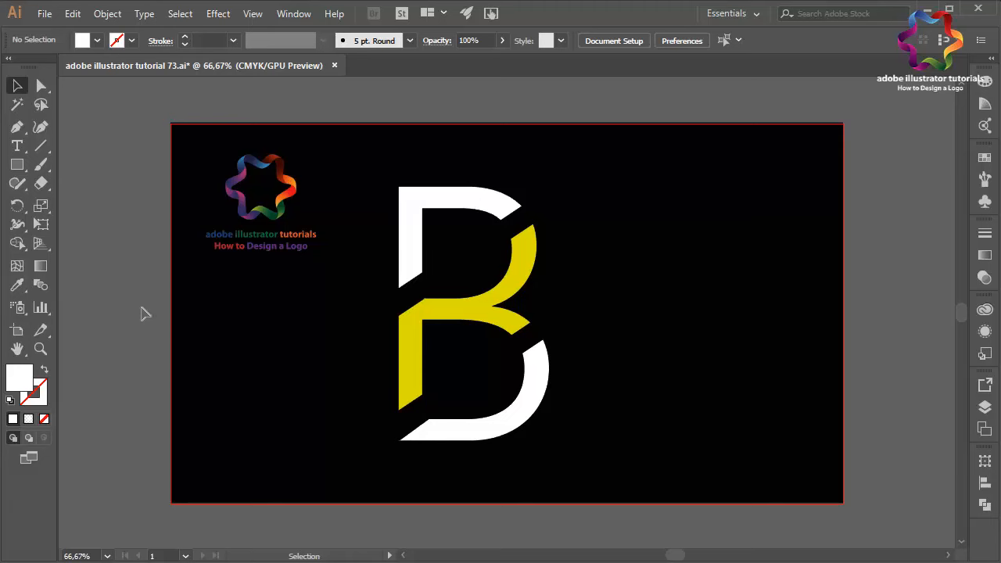
{"action": "left_click", "coordinate": [259, 187]}
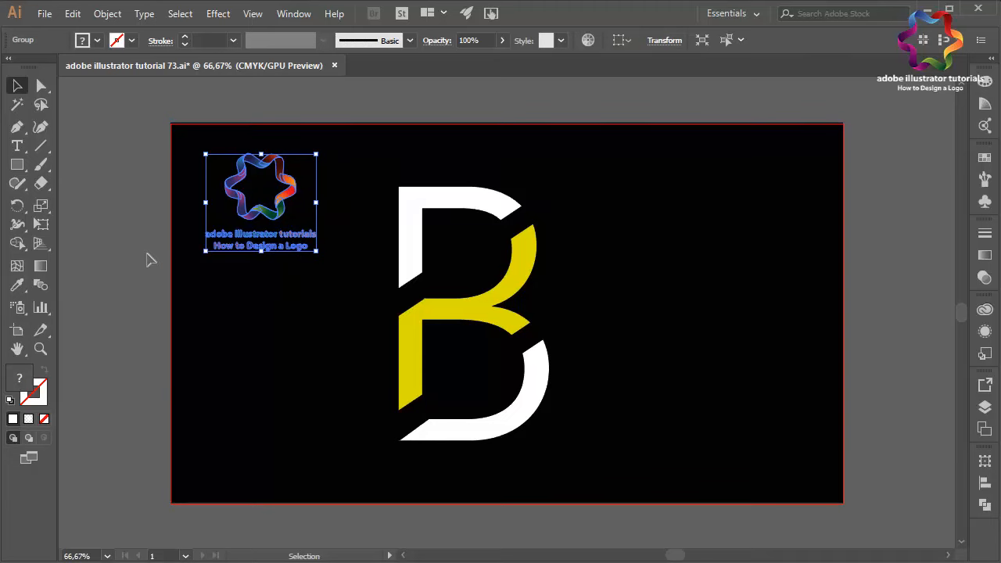
{"action": "mouse_move", "coordinate": [173, 164]}
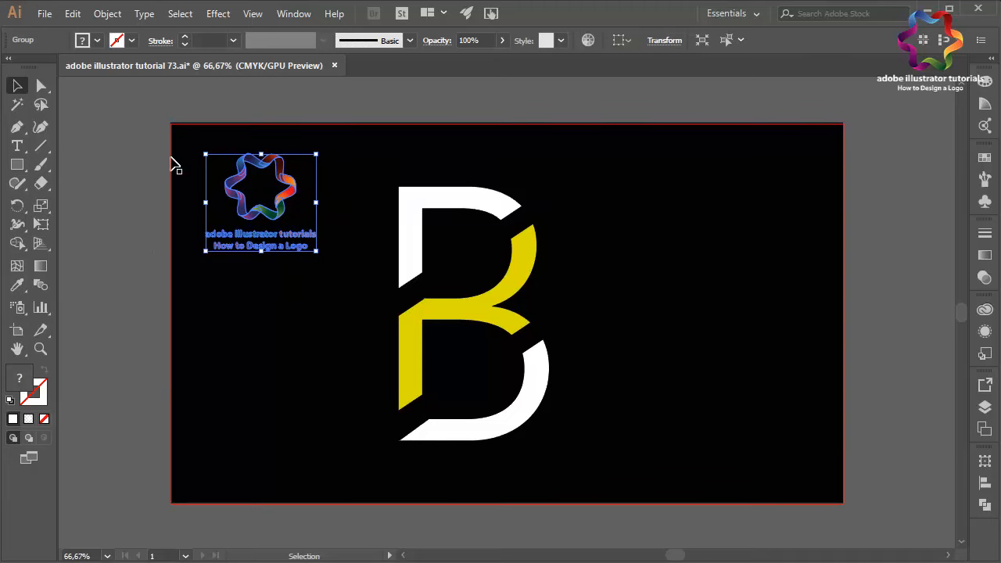